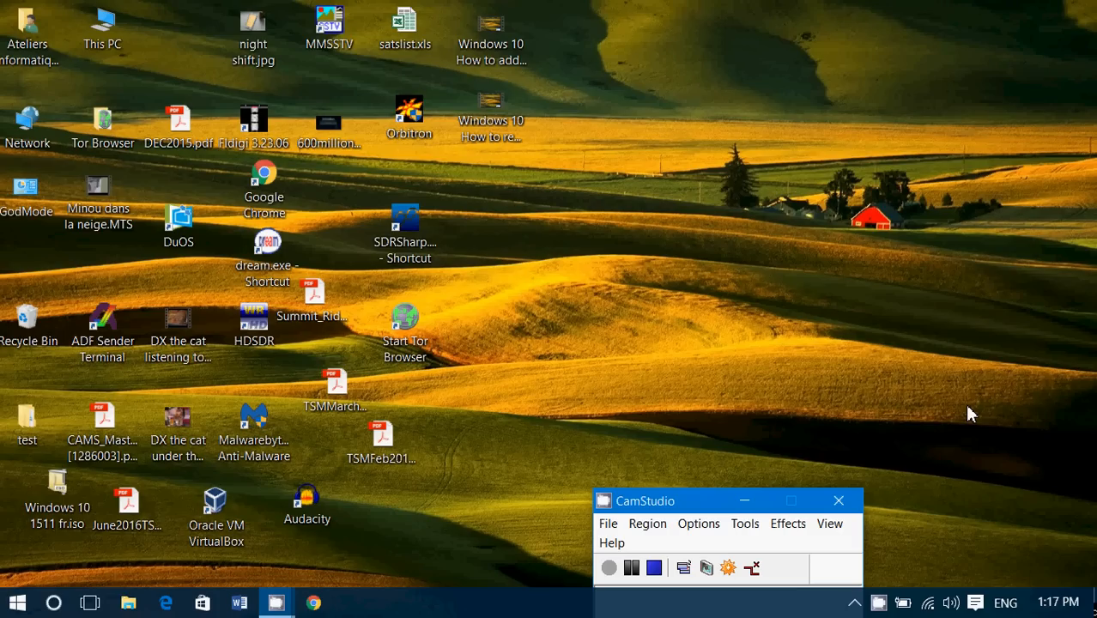
mouse_move(685, 329)
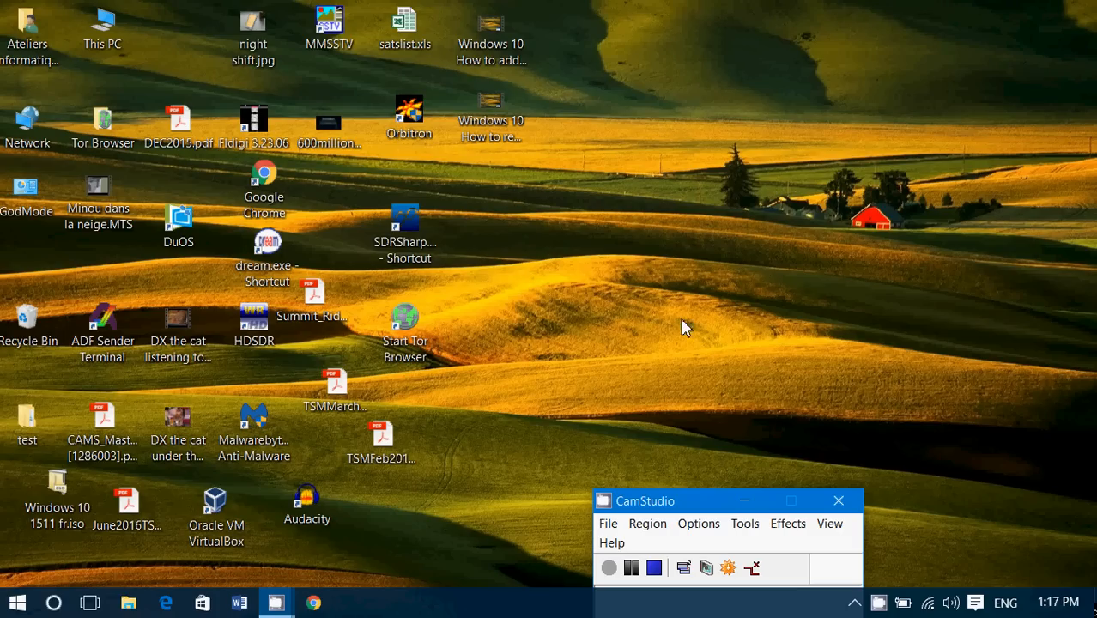
mouse_move(671, 348)
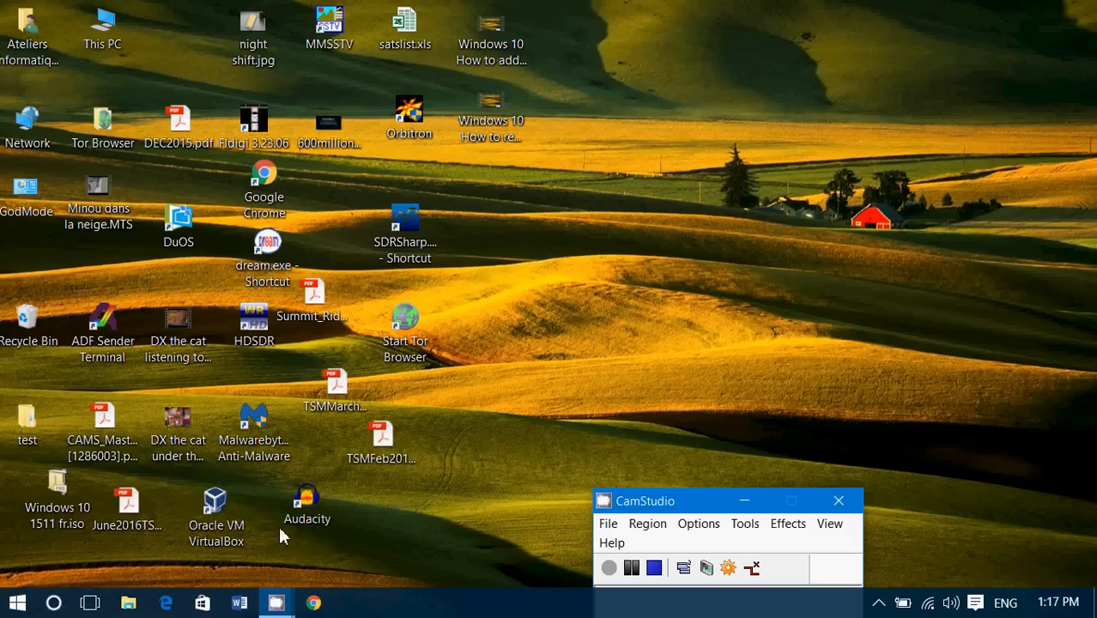
- Search the taskbar for "cal" to find the Calendar app
left_click(53, 602)
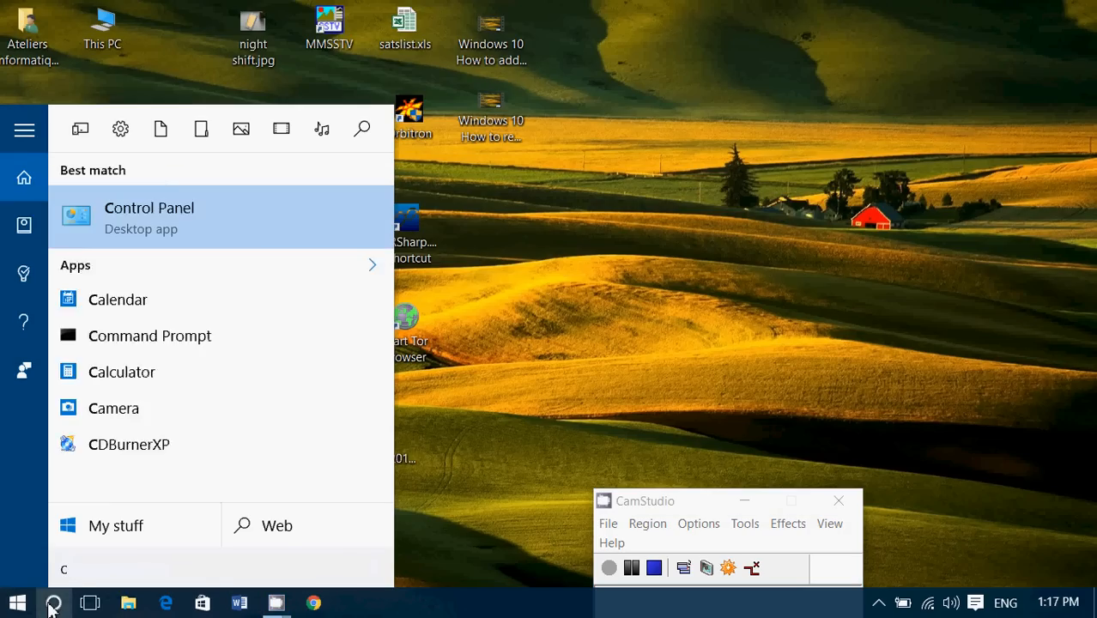
type("al")
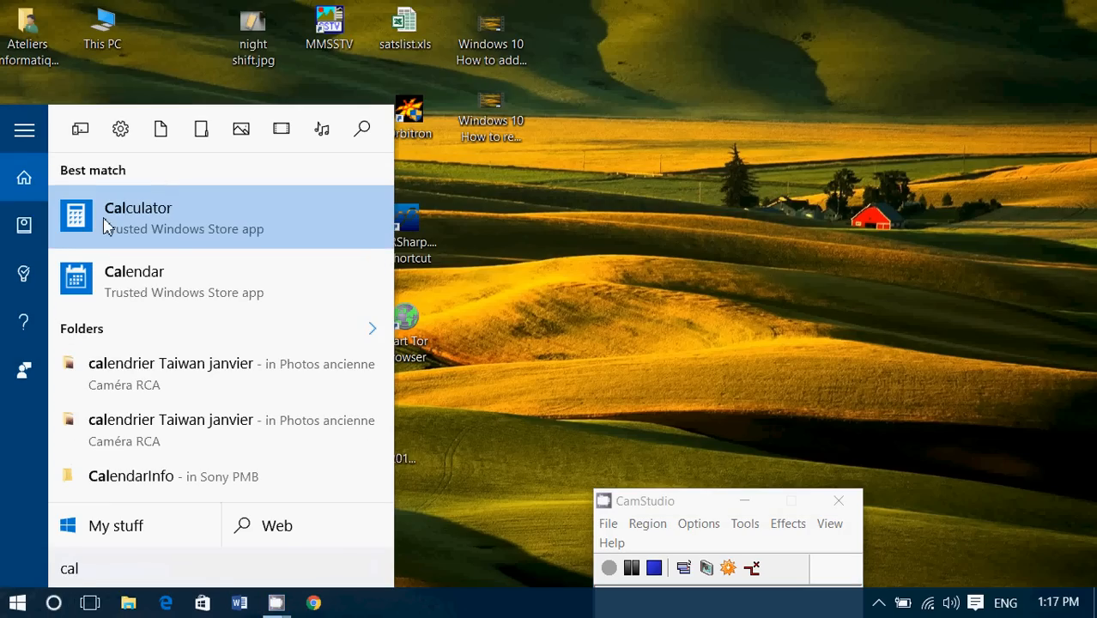
mouse_move(168, 278)
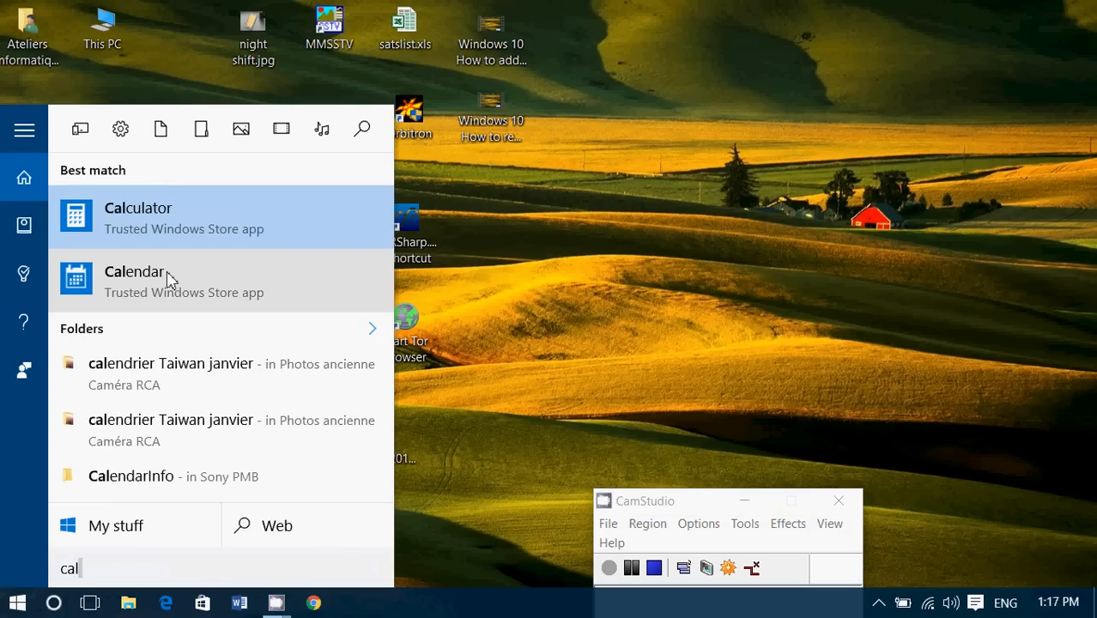
- Launch Calendar from the search results, opening the June 2016 month view
left_click(135, 279)
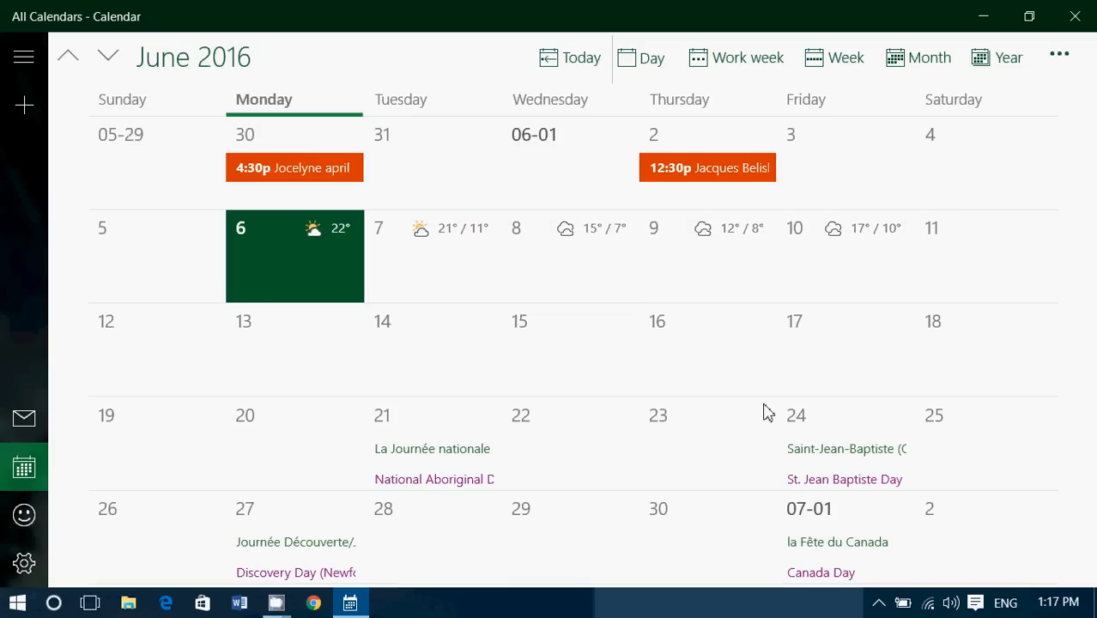
mouse_move(421, 16)
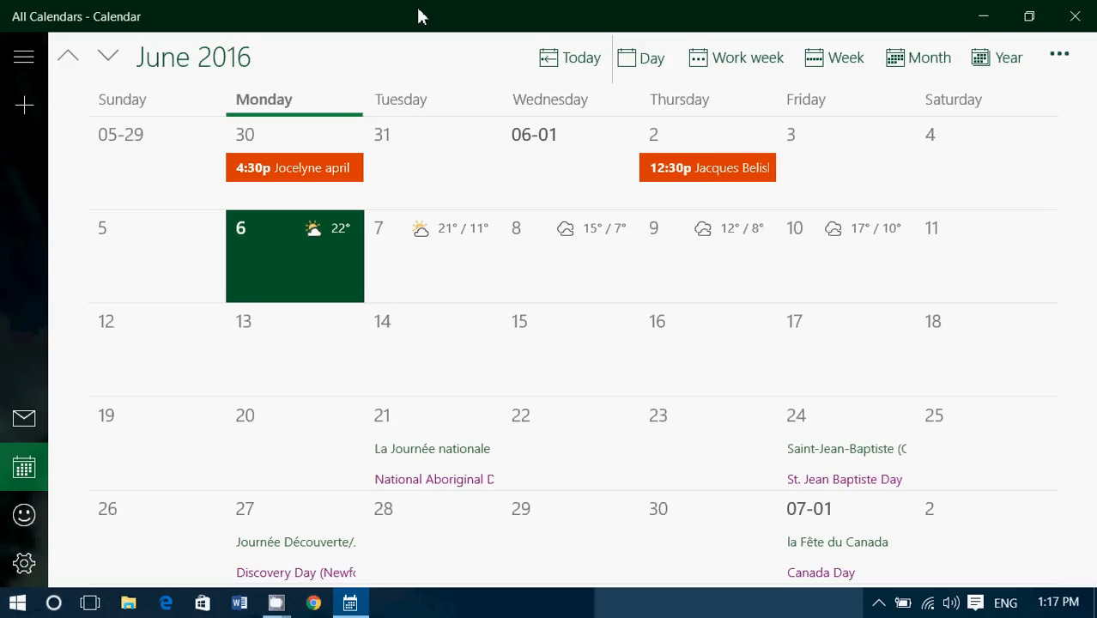
mouse_move(469, 234)
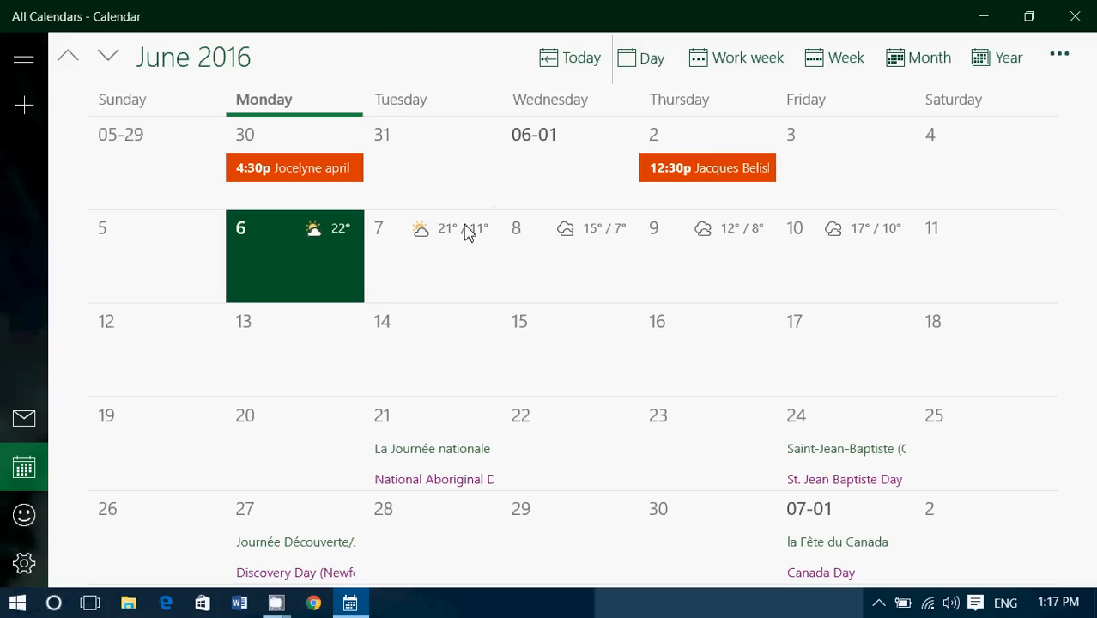
mouse_move(13, 294)
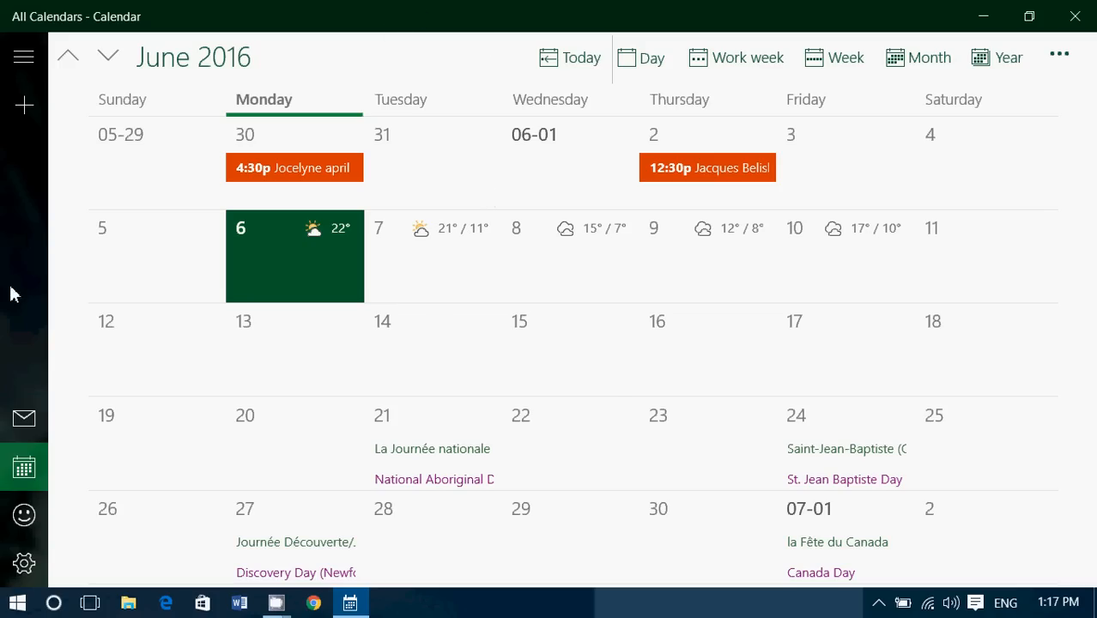
mouse_move(22, 178)
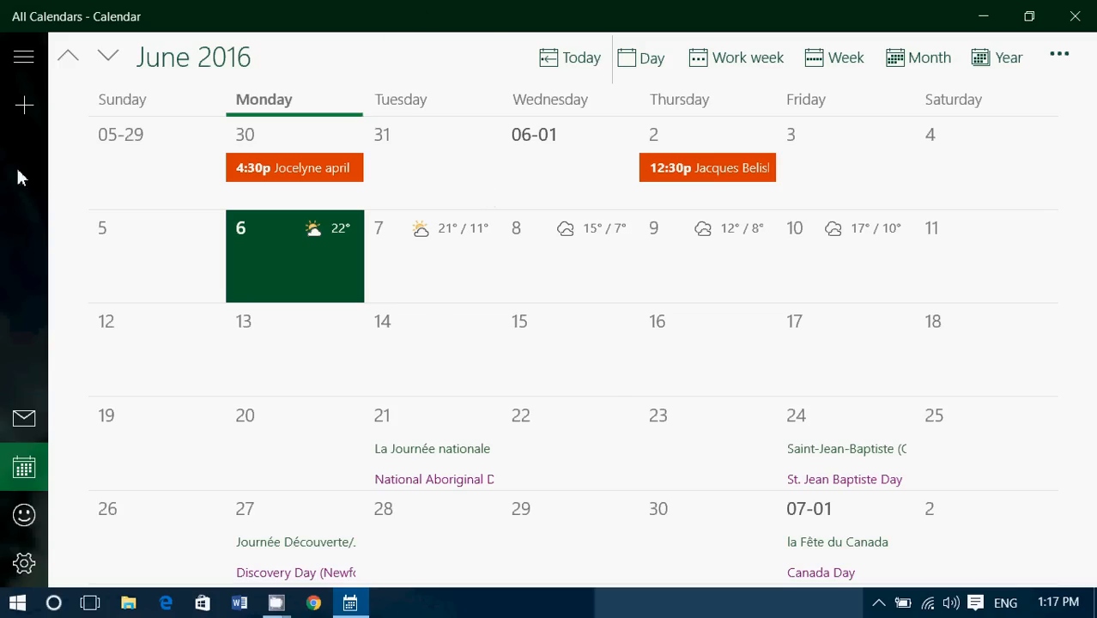
mouse_move(215, 537)
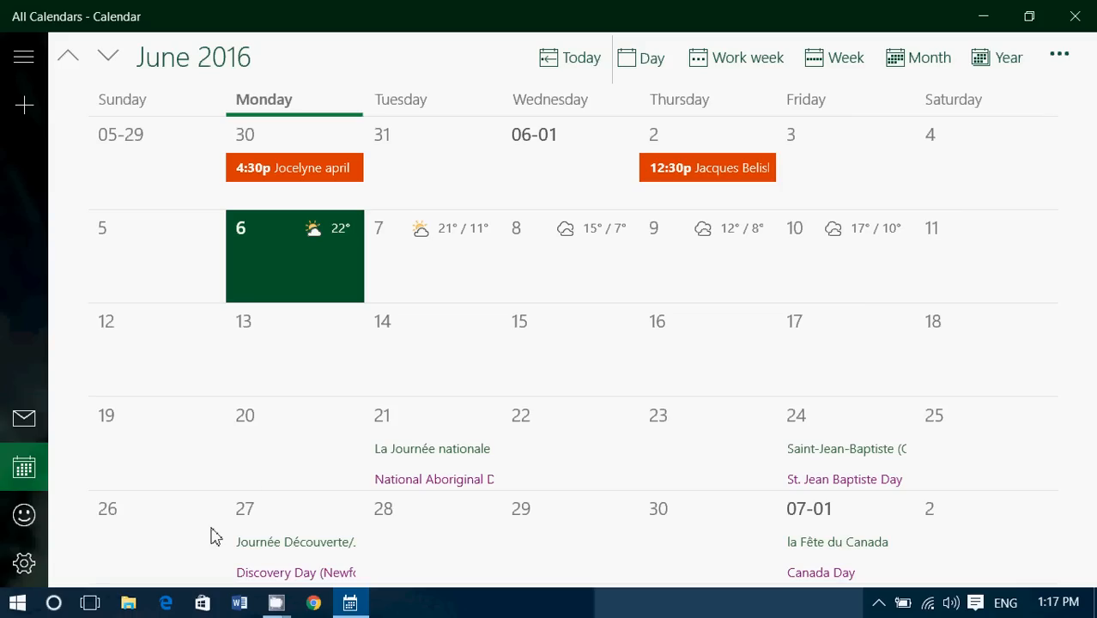
mouse_move(24, 564)
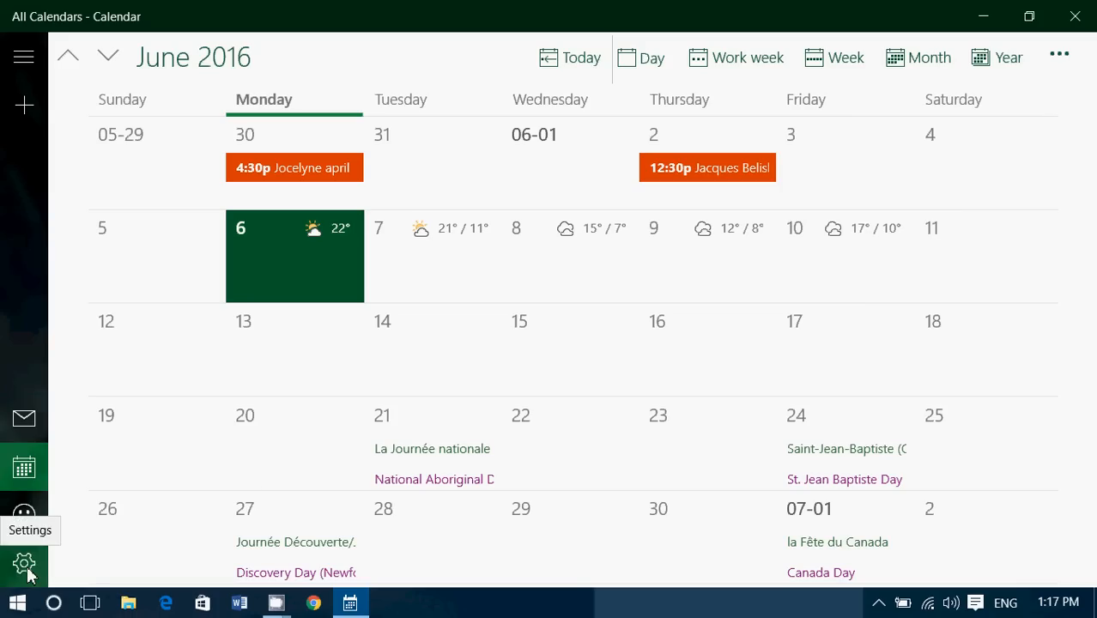
- Open Calendar Settings and go to Personalisation
left_click(24, 563)
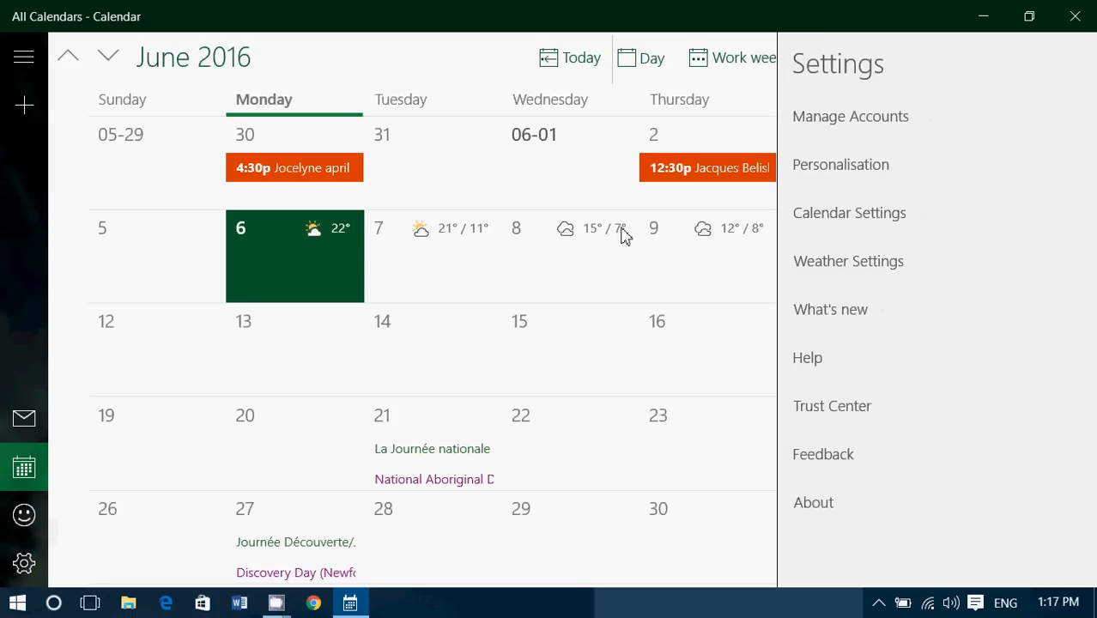
left_click(840, 164)
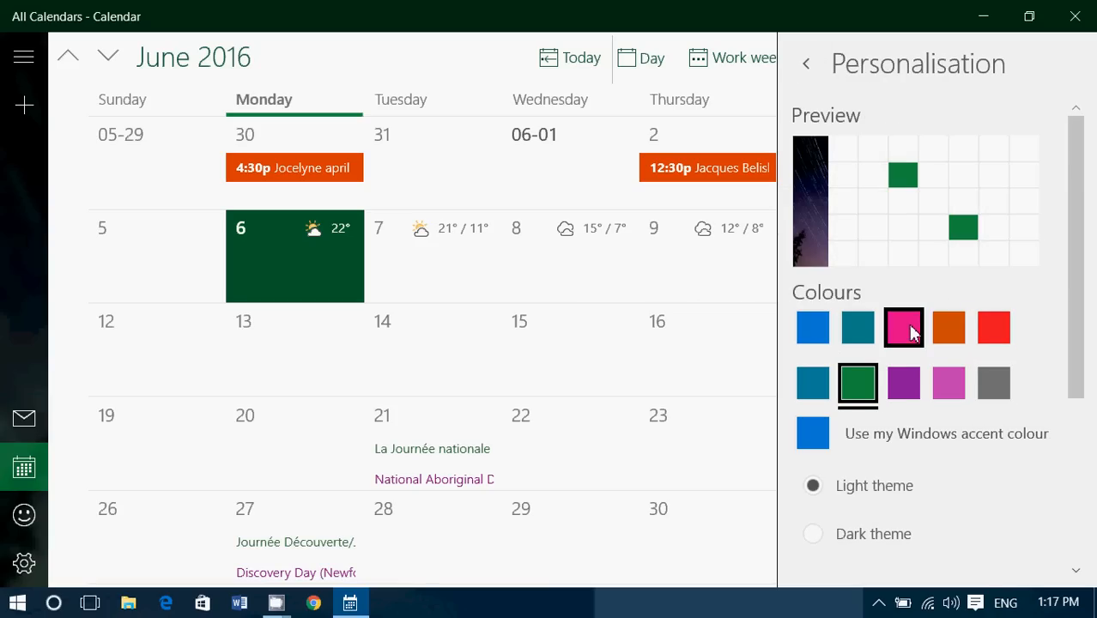
- Try pink, purple and green accents, then use the Windows accent colour
left_click(903, 327)
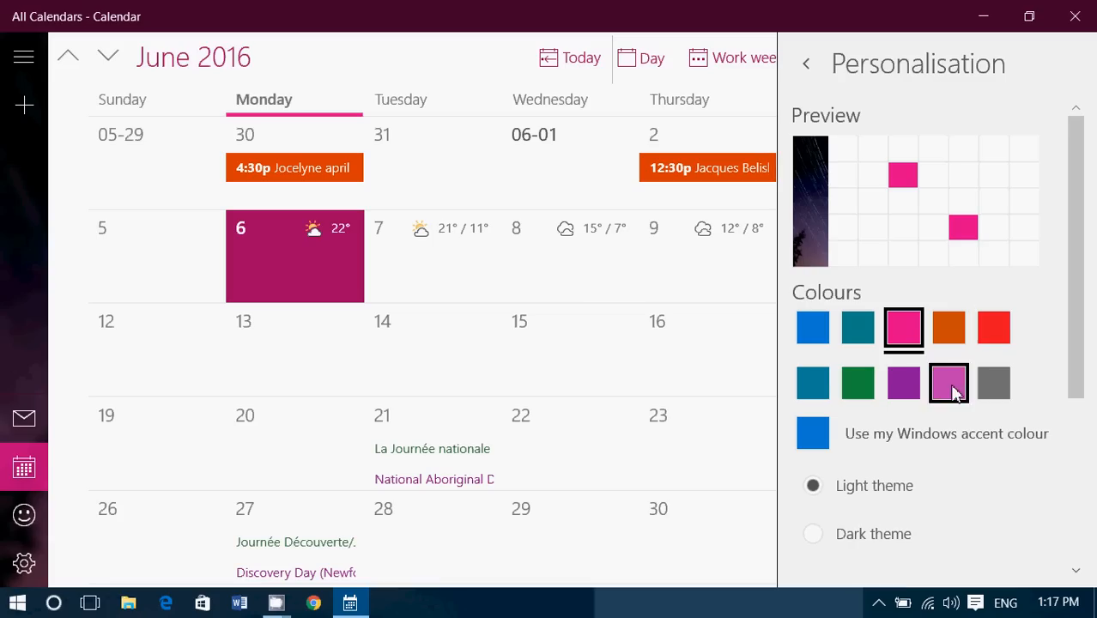
left_click(857, 382)
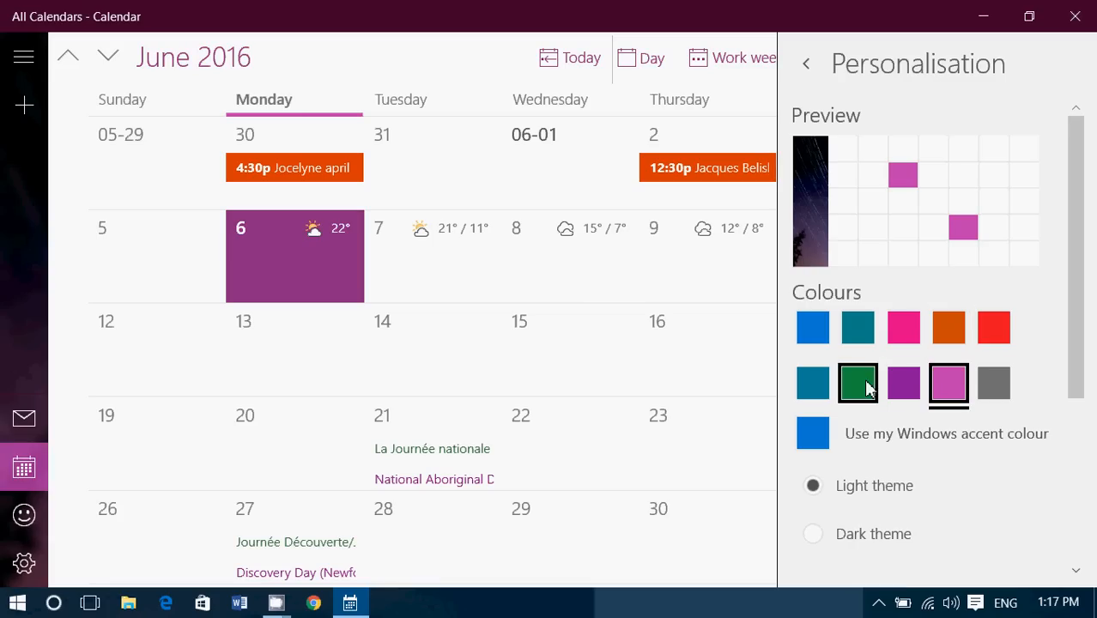
left_click(857, 383)
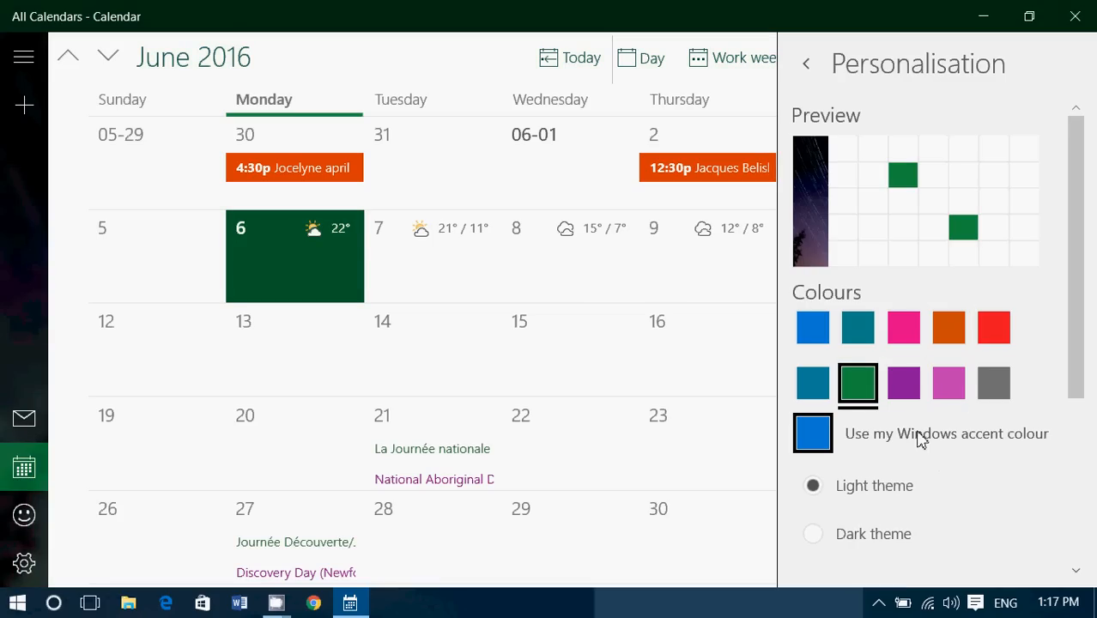
left_click(812, 433)
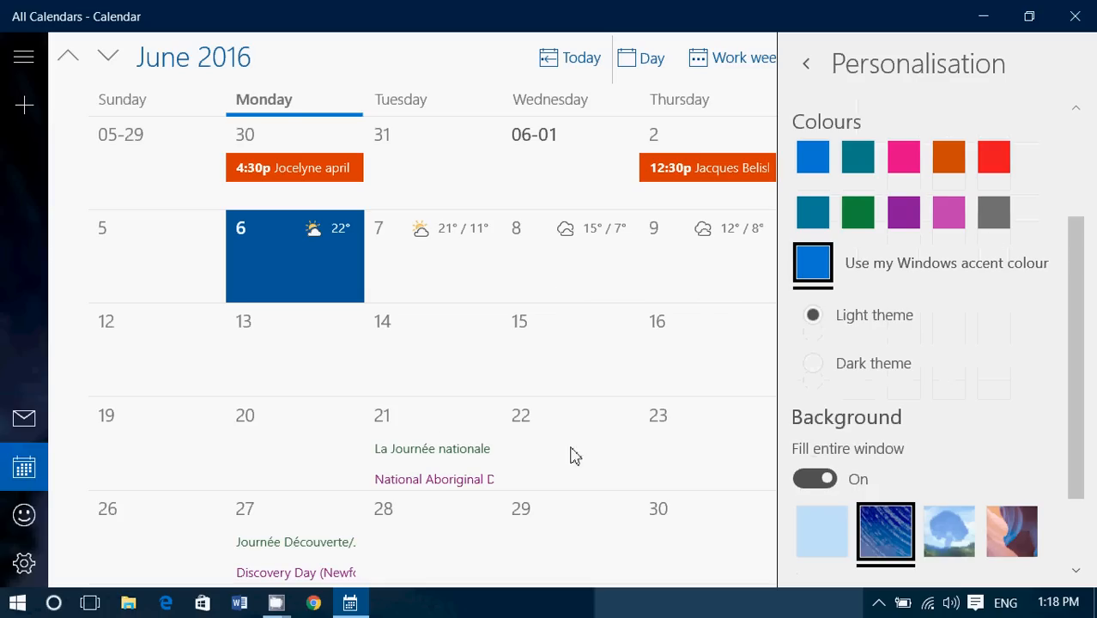
mouse_move(594, 446)
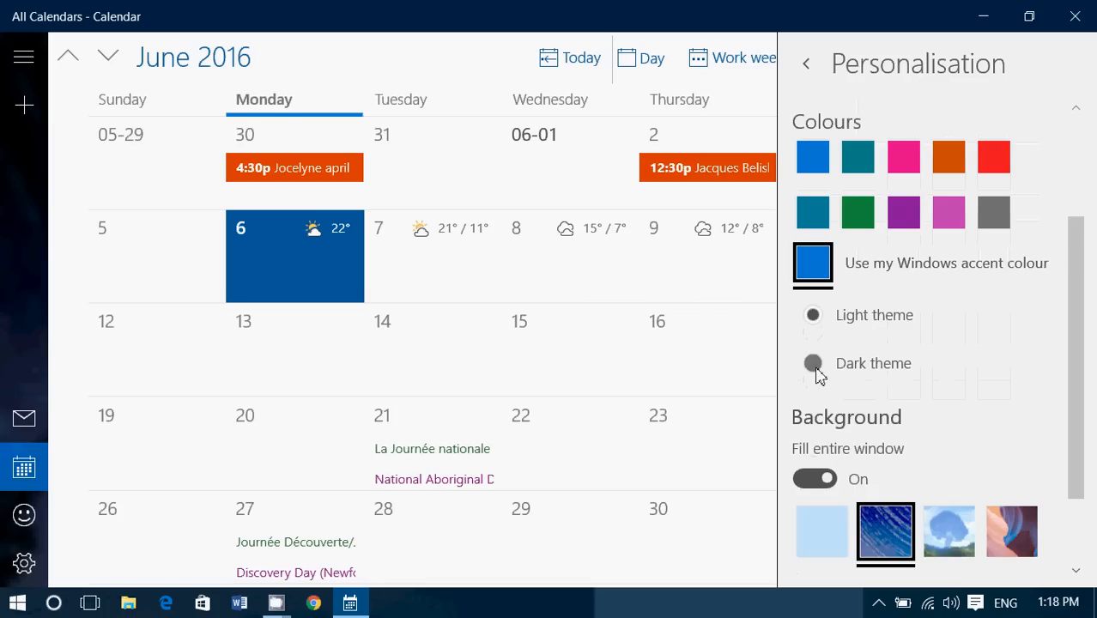
- Switch to the dark theme and, after trying pink, teal and others, choose purple
left_click(812, 363)
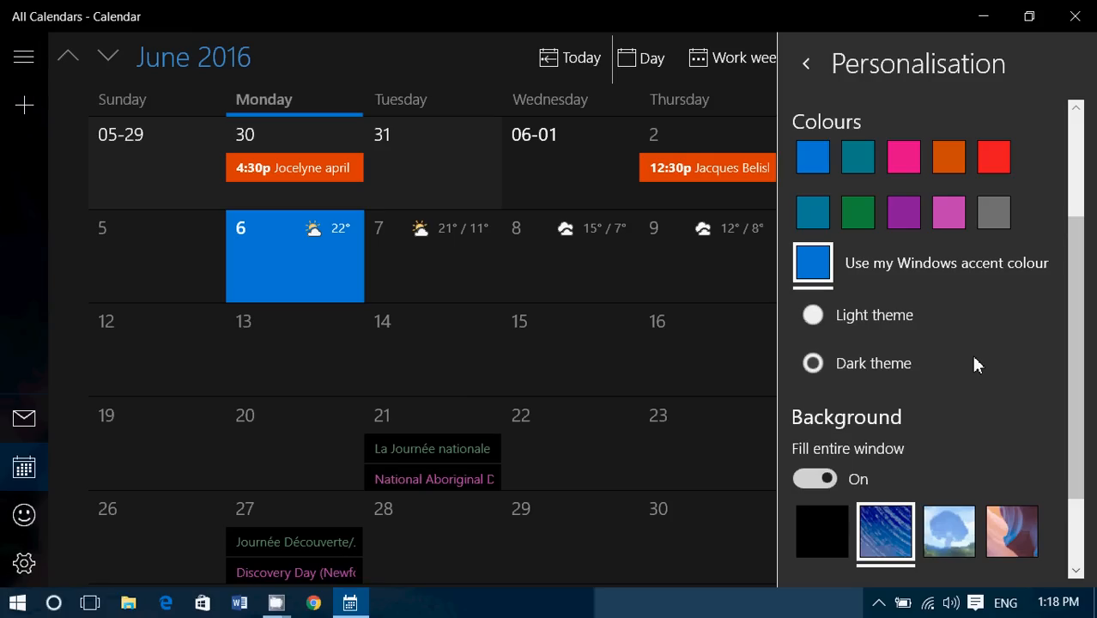
left_click(949, 212)
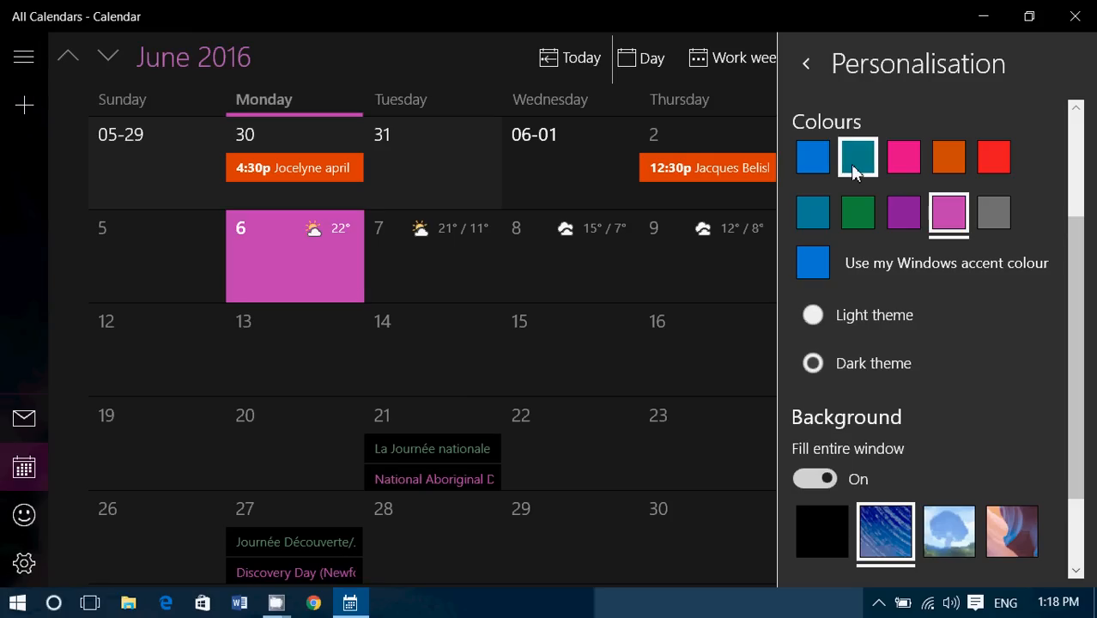
left_click(858, 156)
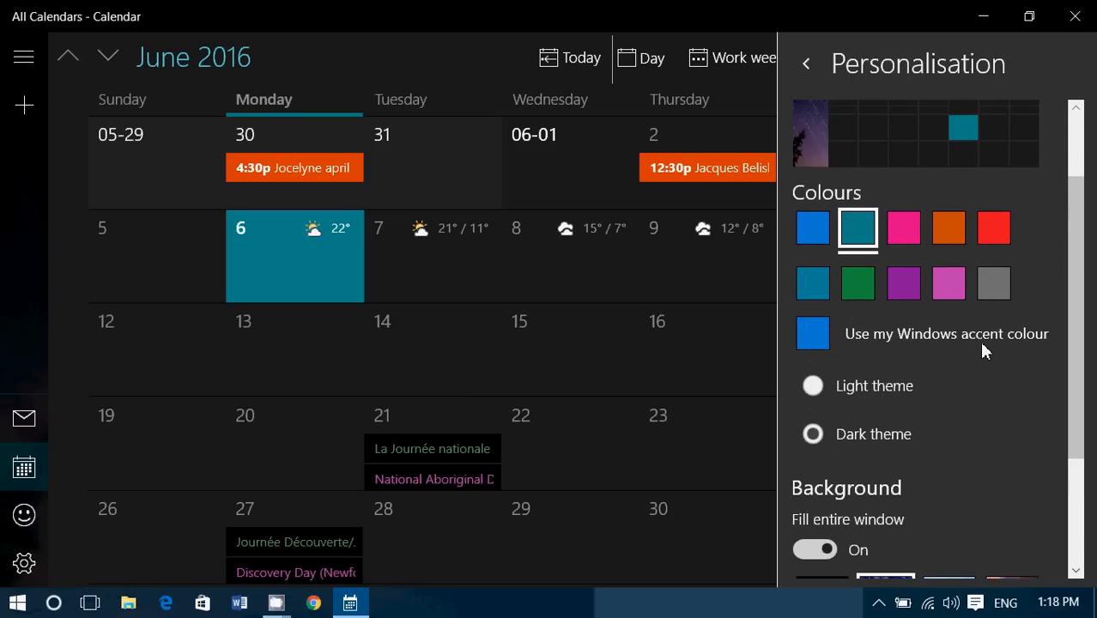
left_click(994, 227)
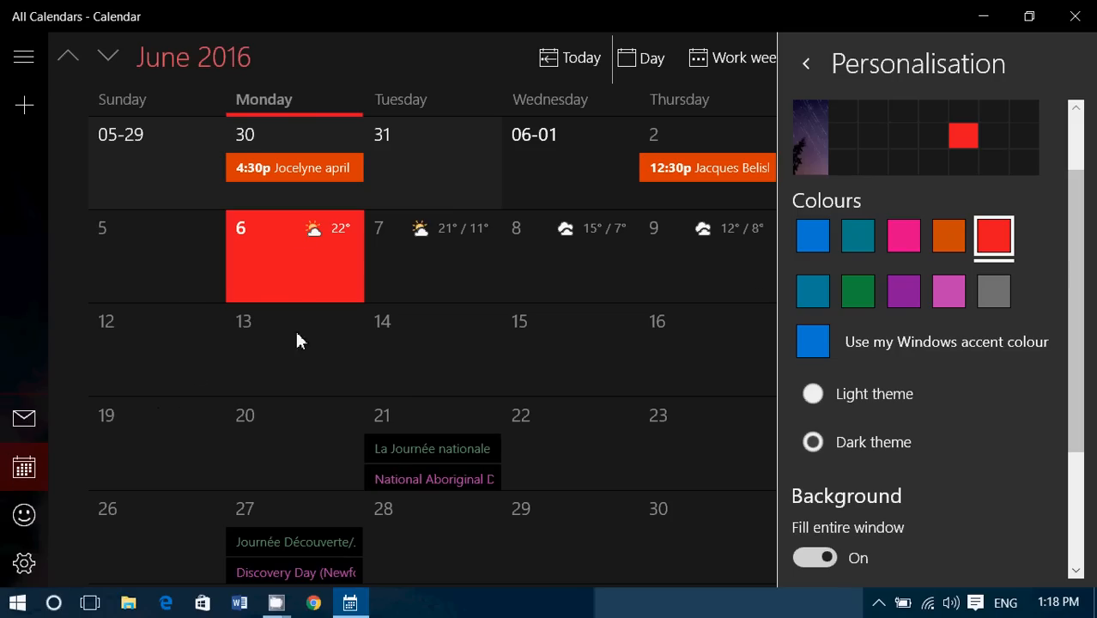
mouse_move(539, 284)
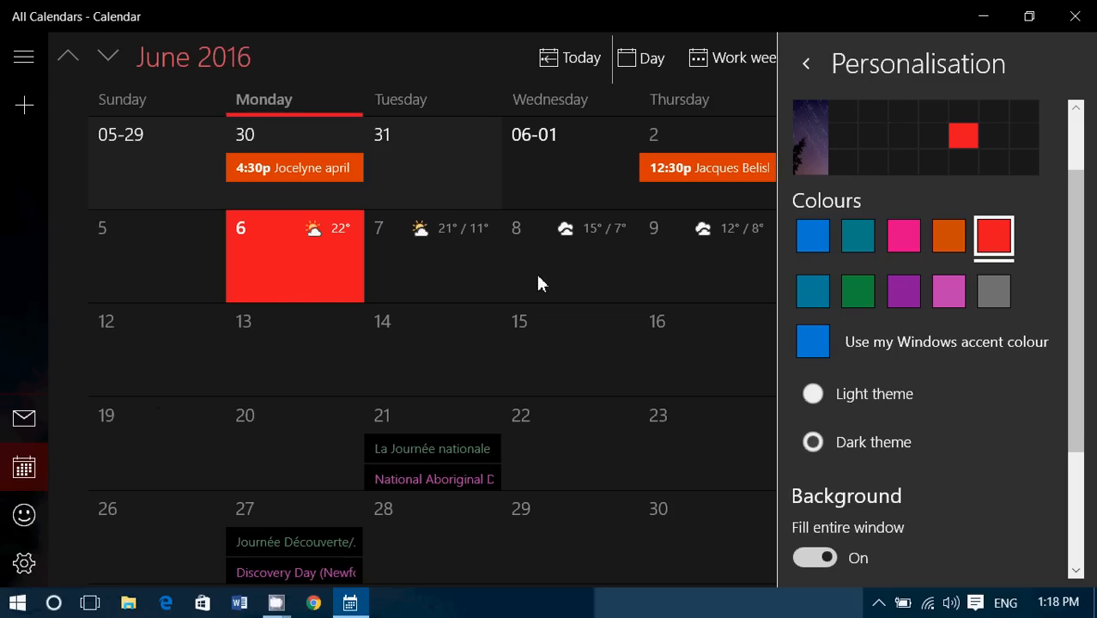
left_click(902, 291)
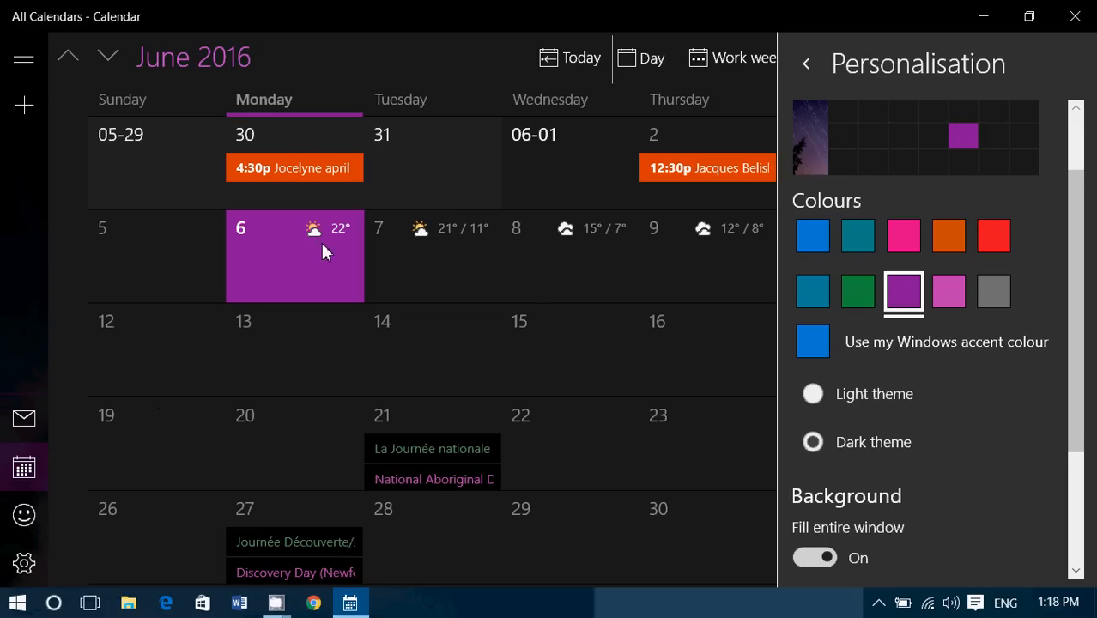
mouse_move(19, 515)
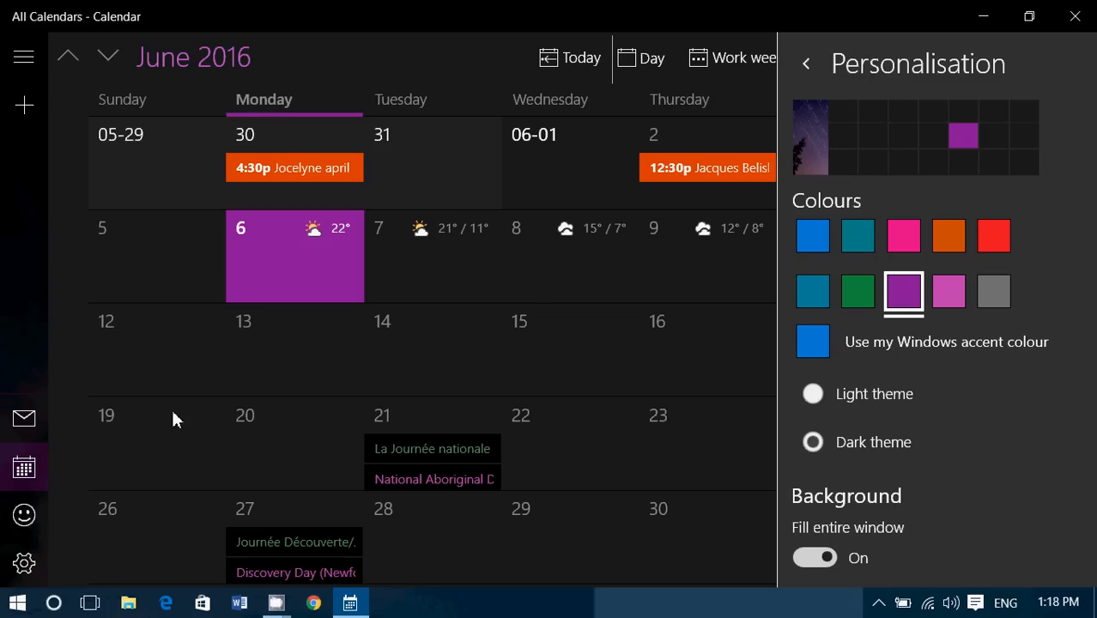
- Keep Fill entire window on and set the light blue geometric background after trying others
scroll("down", 3)
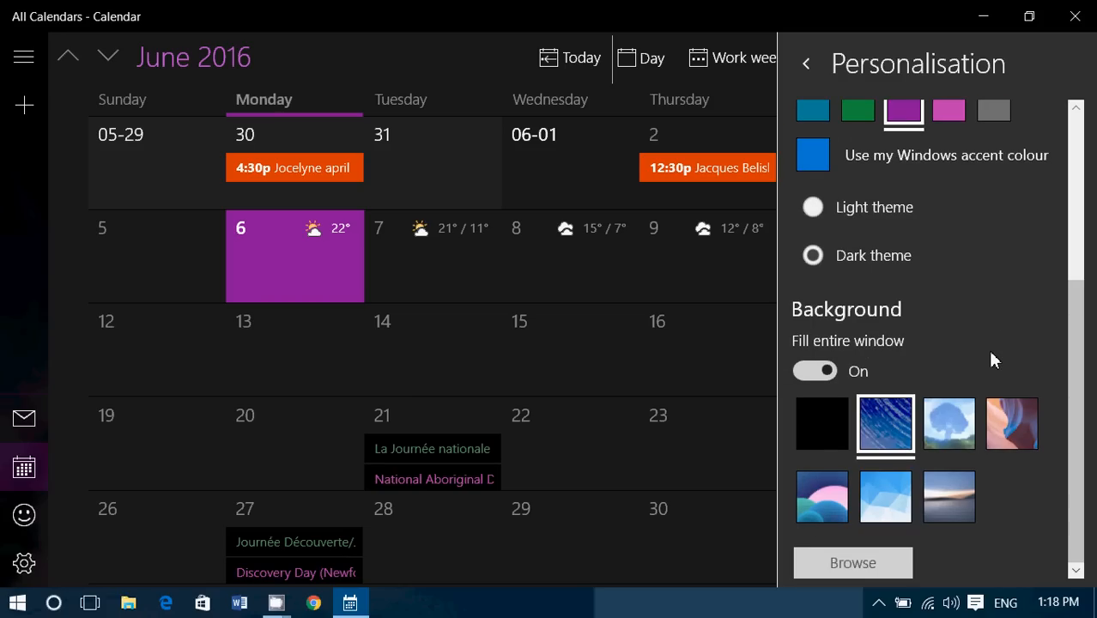
left_click(814, 371)
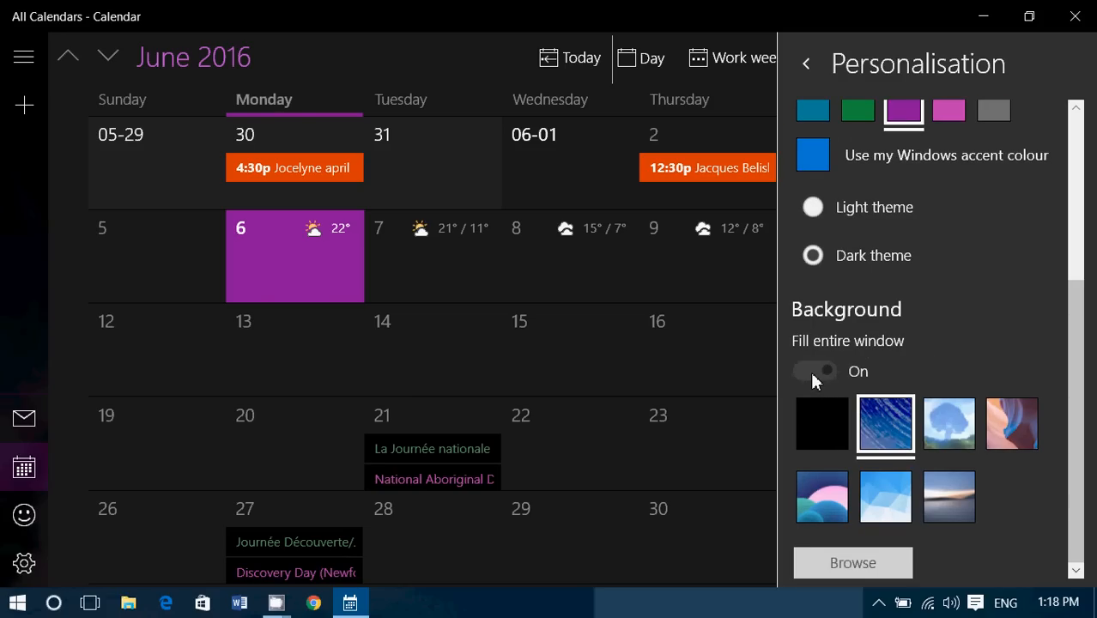
left_click(814, 371)
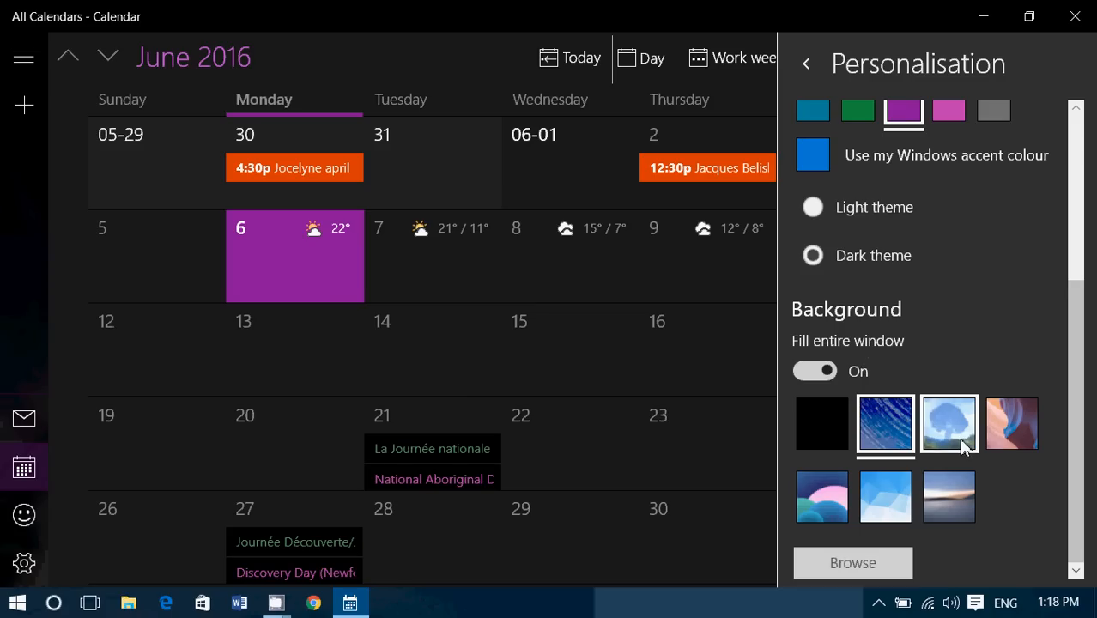
left_click(949, 423)
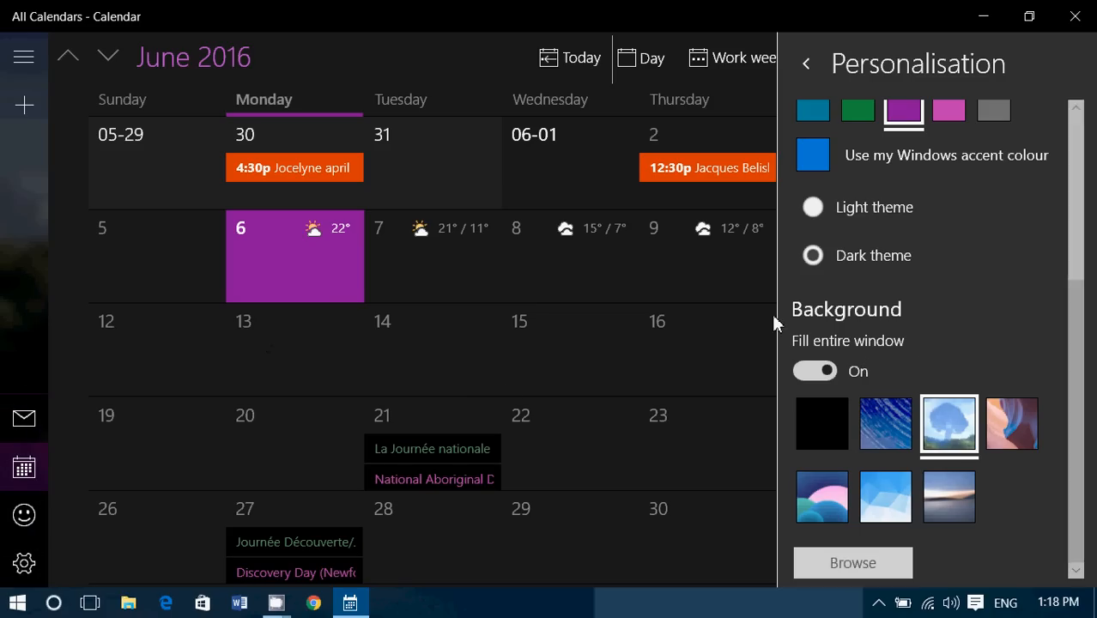
left_click(1011, 423)
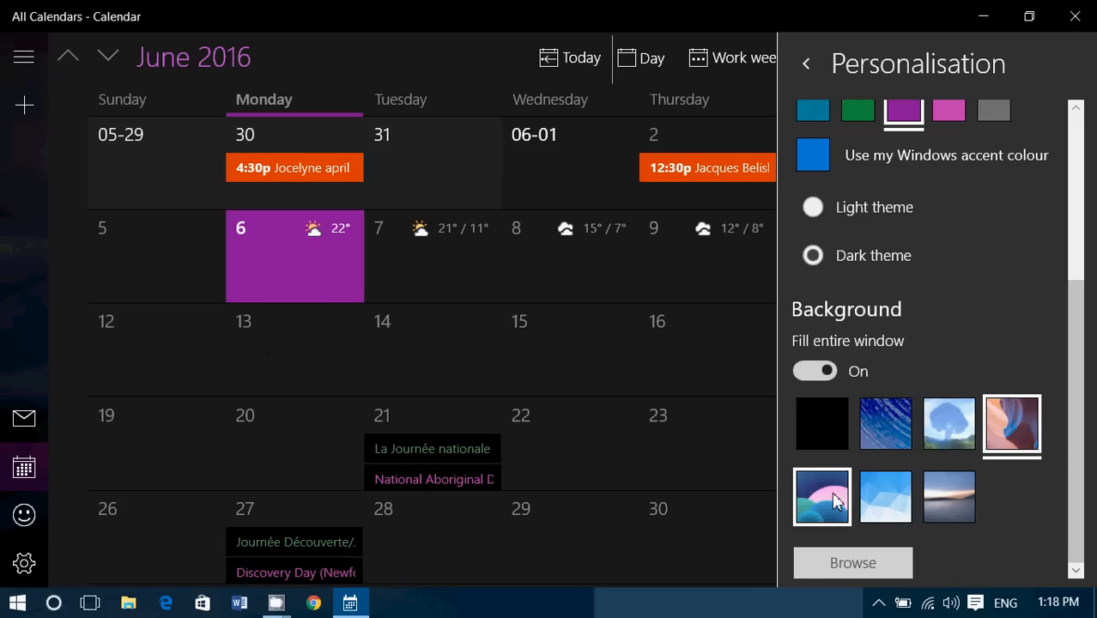
left_click(885, 496)
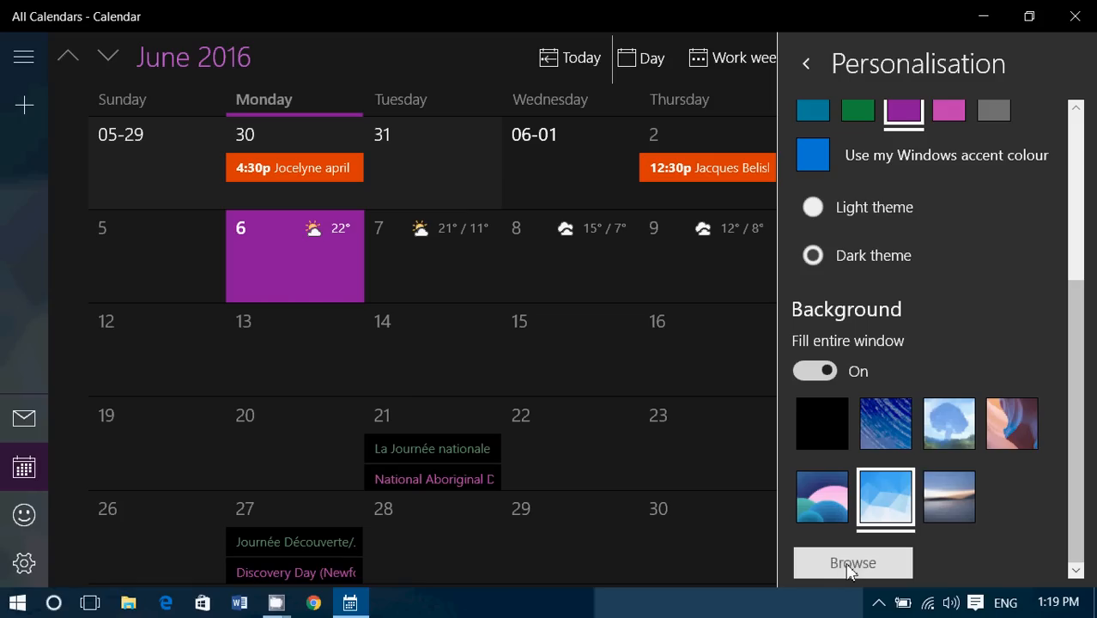
mouse_move(985, 552)
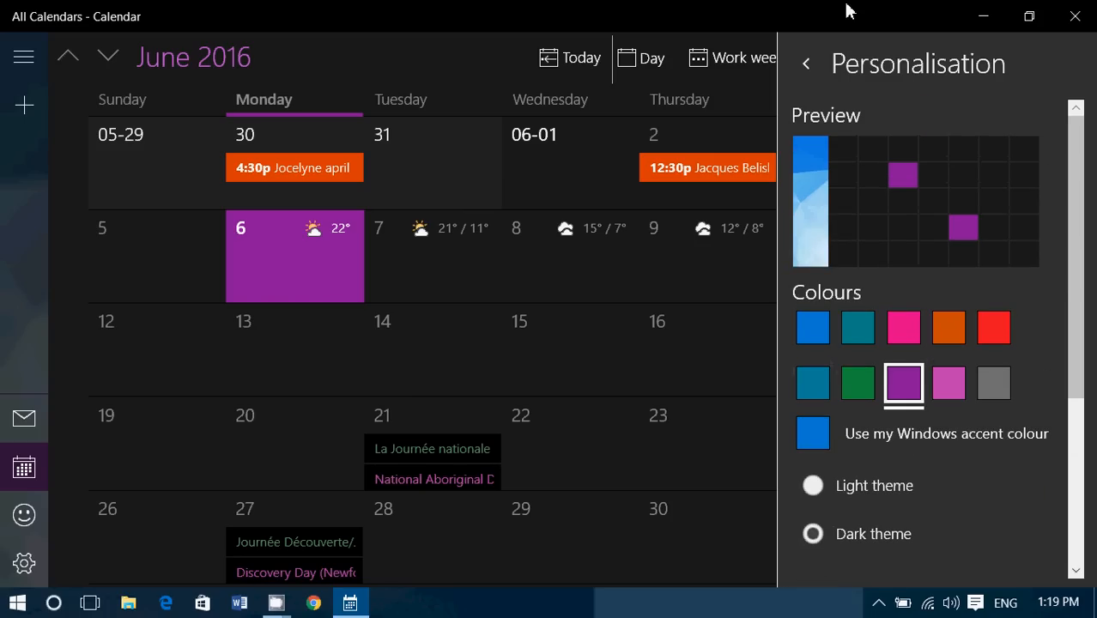
- Close Personalisation to view the restyled month, then bring the screen recorder forward
left_click(805, 63)
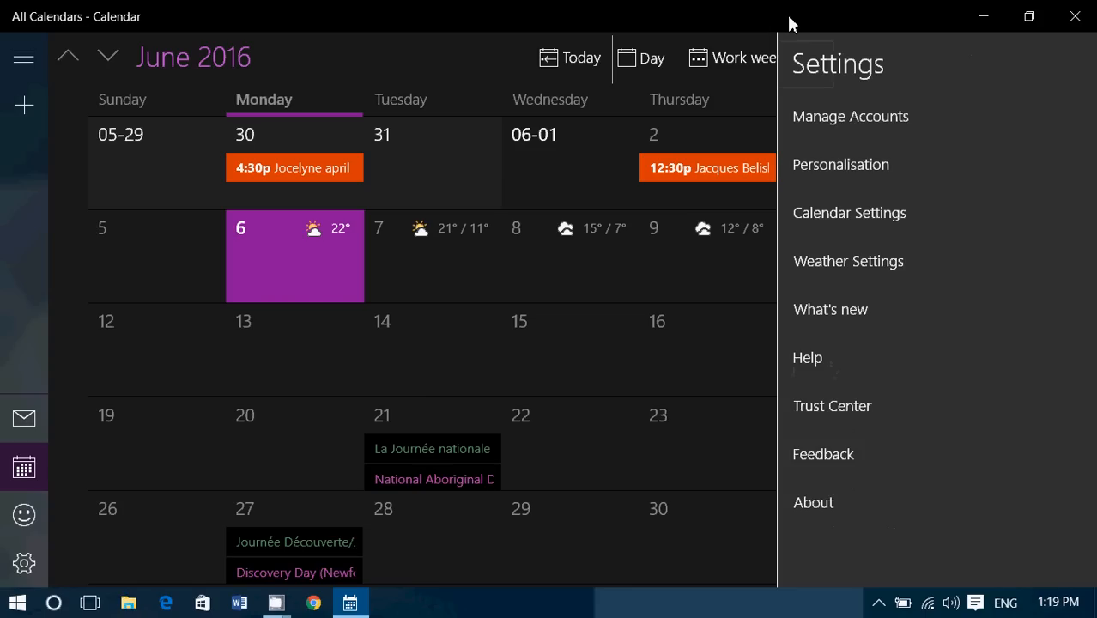
mouse_move(481, 78)
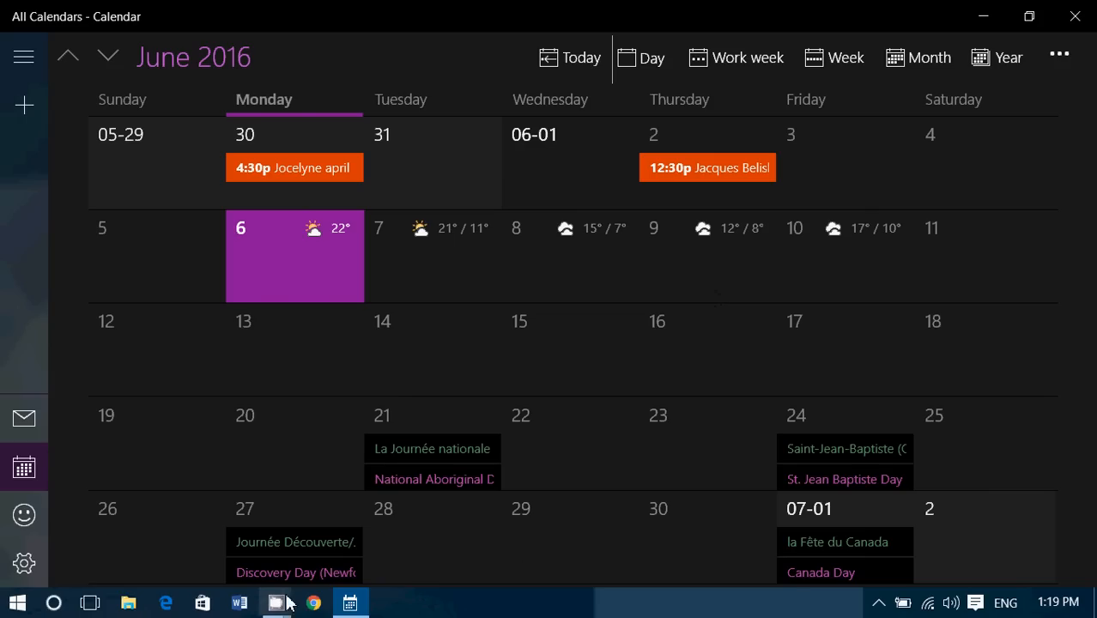
left_click(276, 601)
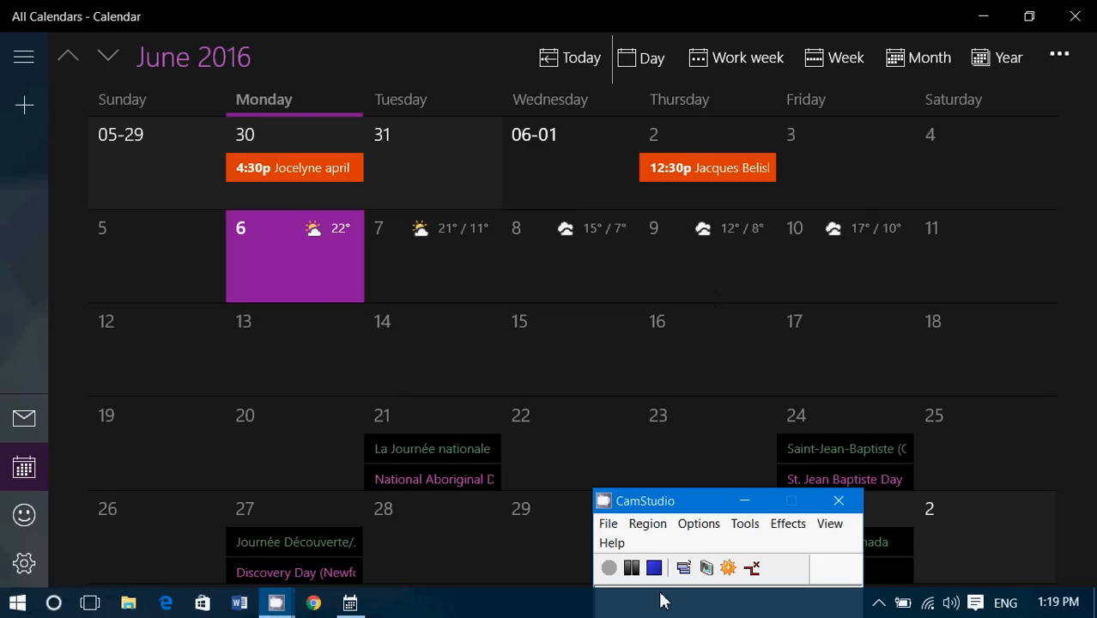